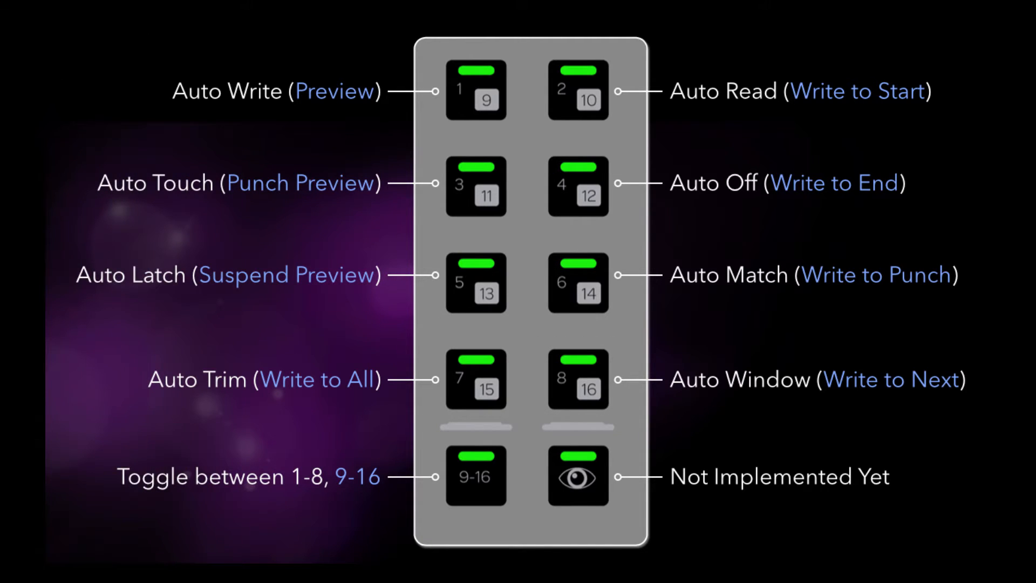
Cycle the Kick 2 channel's automation mode to auto off, then back to auto latch.
click(475, 475)
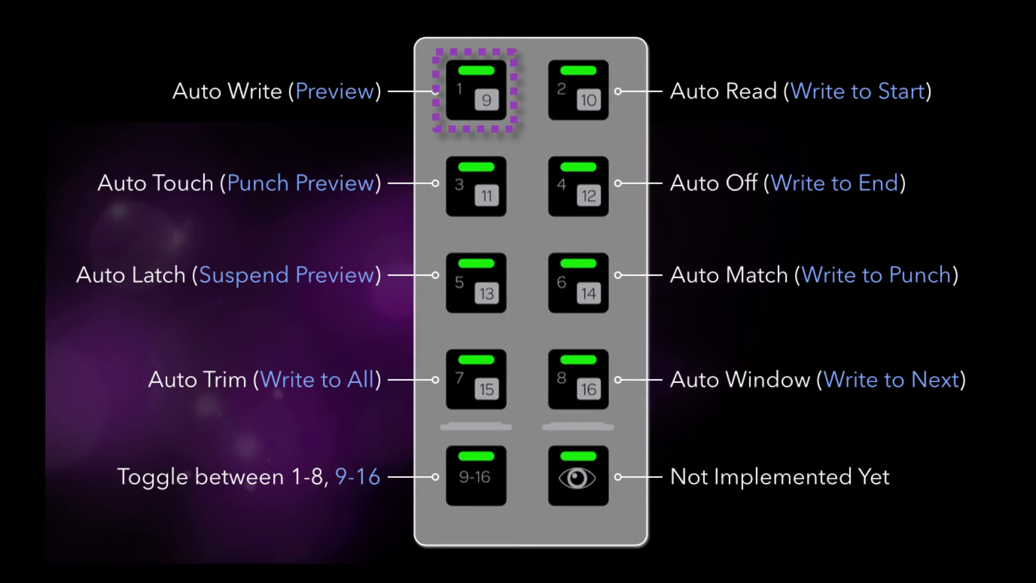
click(477, 281)
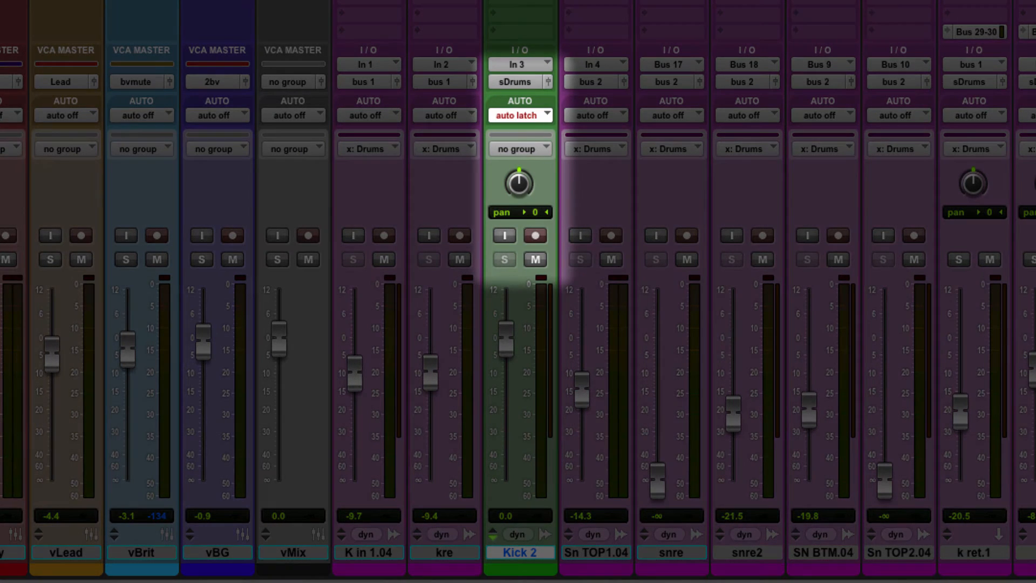
click(521, 116)
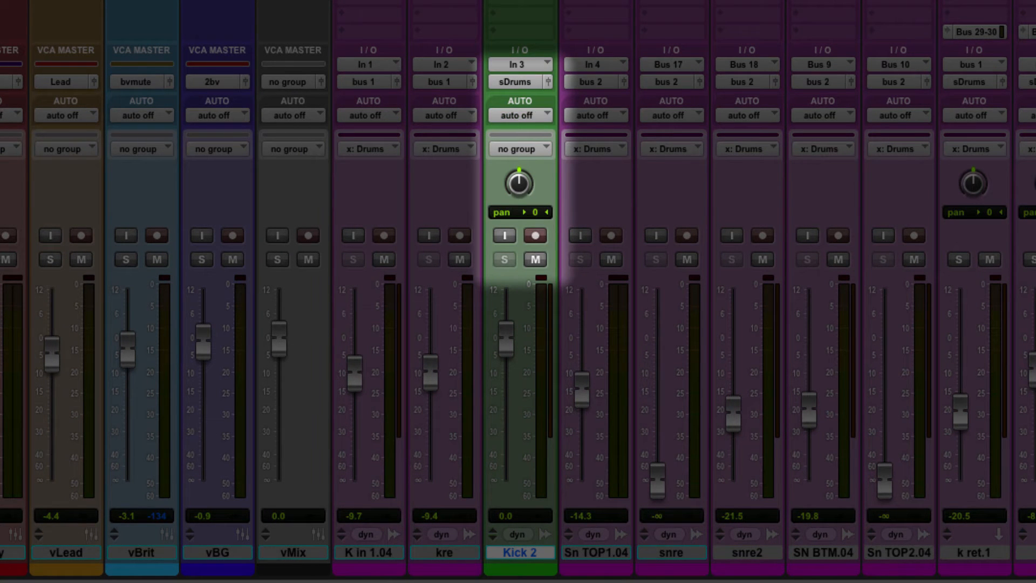
click(516, 115)
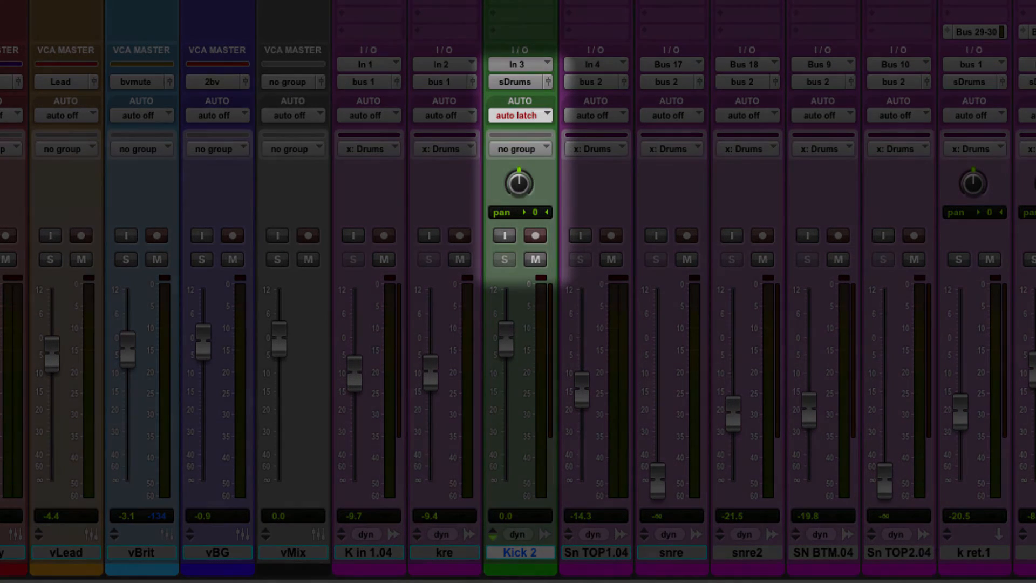